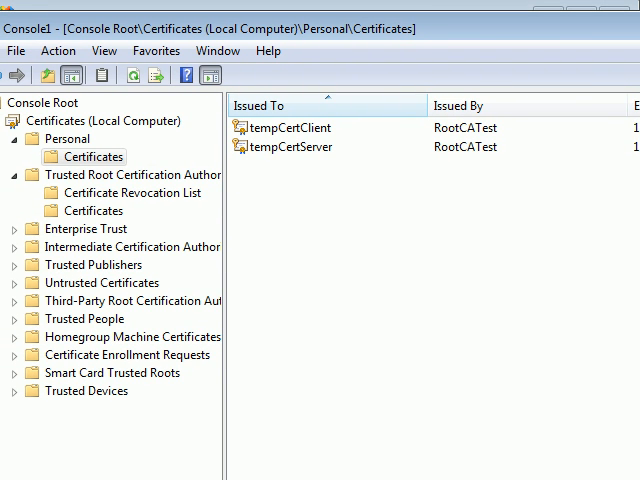
List the certificates in the Personal certificate store.
click(68, 138)
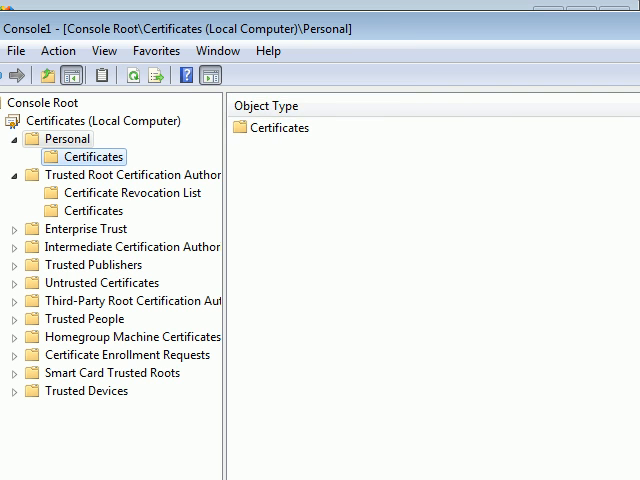
click(93, 156)
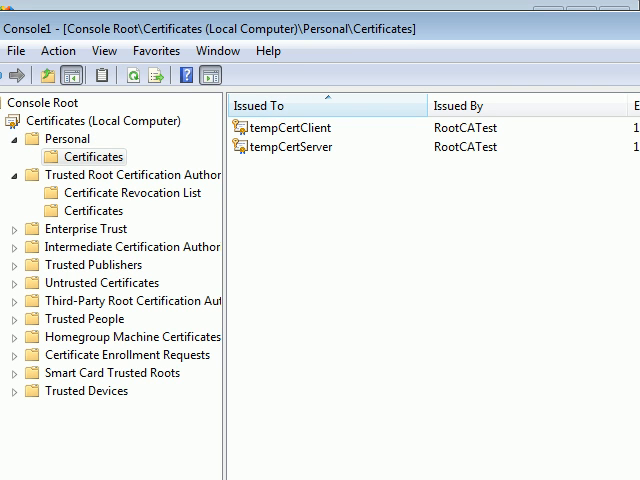
click(290, 146)
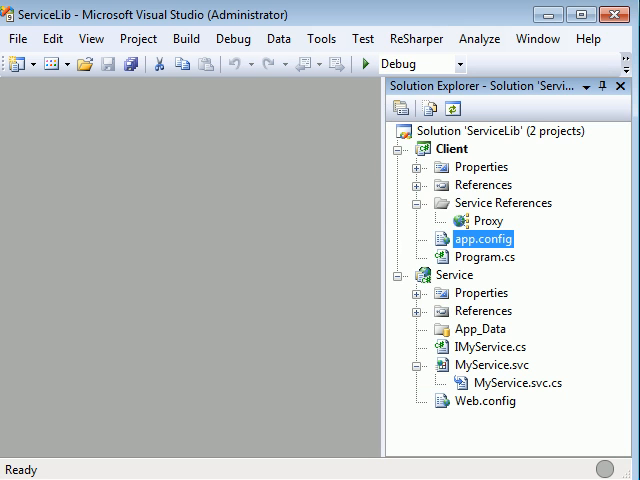
Select the Client project and open the MyService.svc.cs service implementation.
click(451, 148)
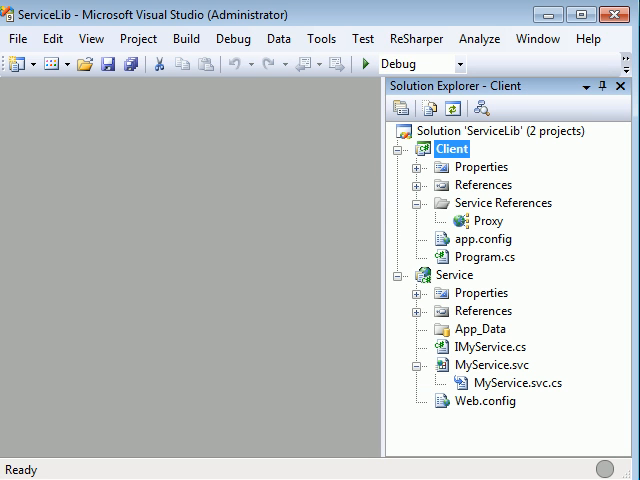
click(455, 274)
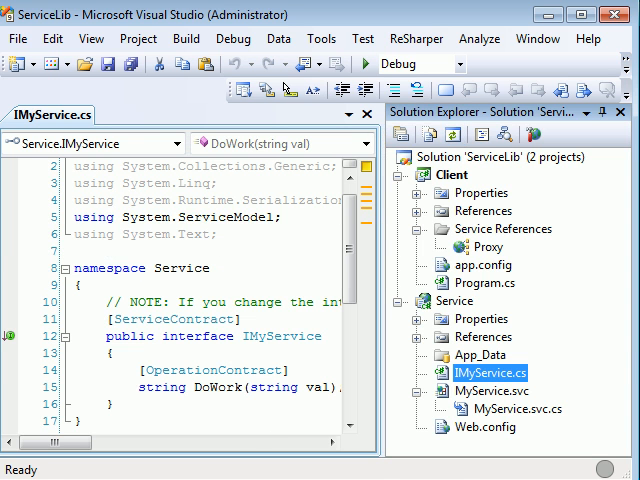
double_click(486, 394)
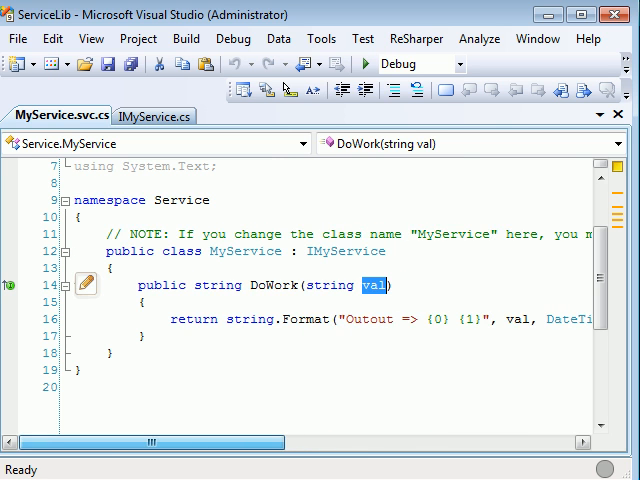
Open the Service project's Web.config from Solution Explorer.
click(154, 116)
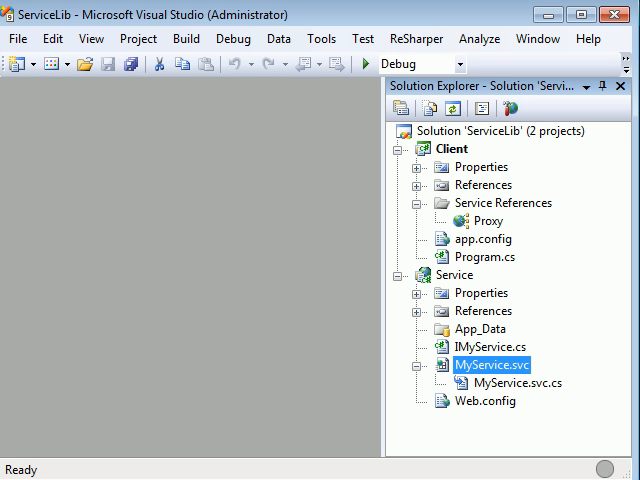
right_click(491, 362)
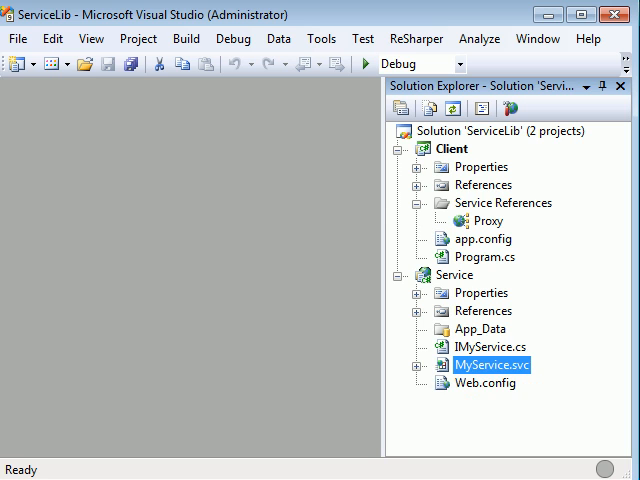
click(455, 274)
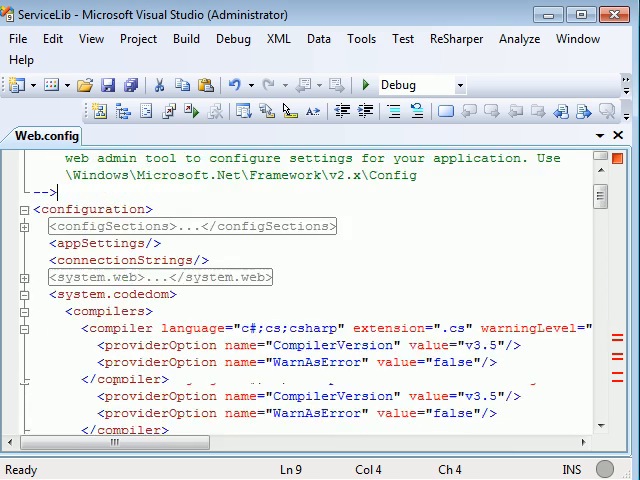
scroll(down, 3)
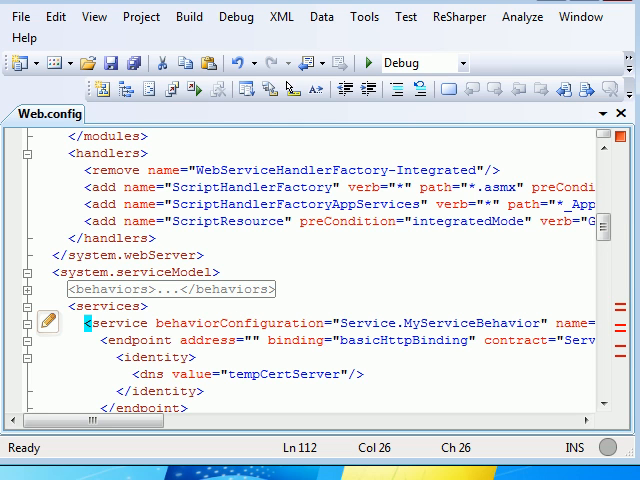
double_click(207, 340)
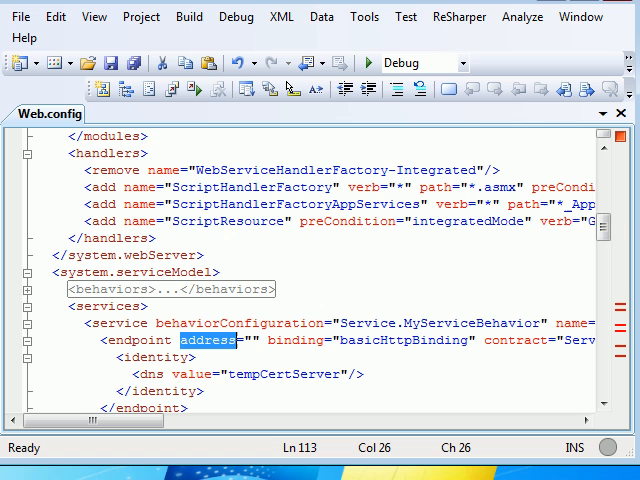
scroll(right, 3)
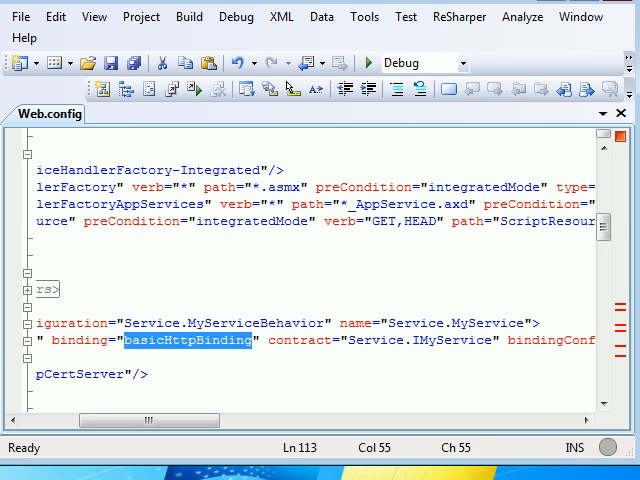
scroll(right, 3)
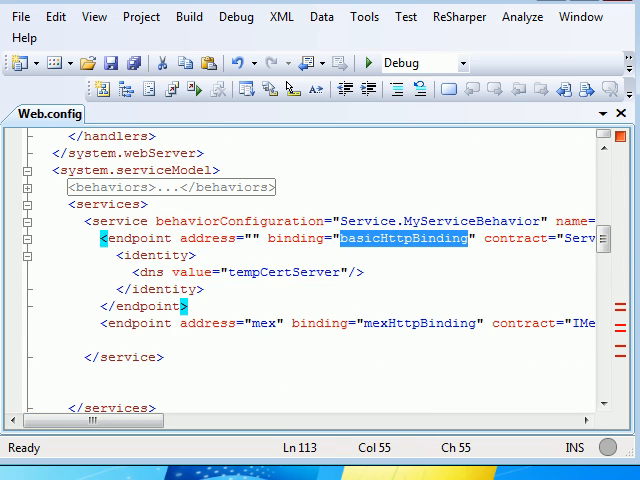
Inspect the BasicHttpEndpointBinding binding and reformat the endpoint element in Web.config.
scroll(down, 3)
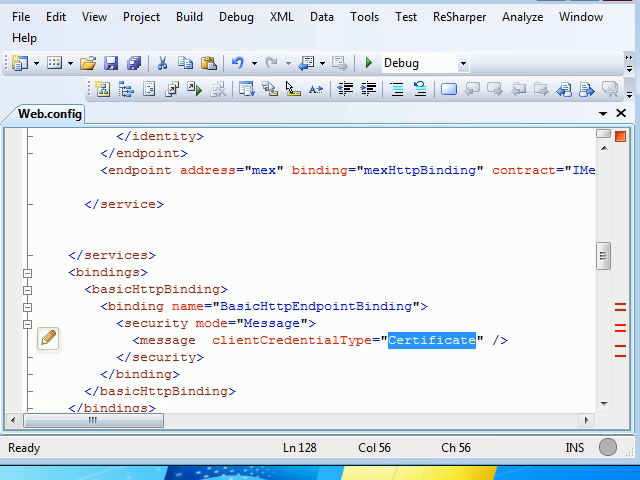
double_click(318, 306)
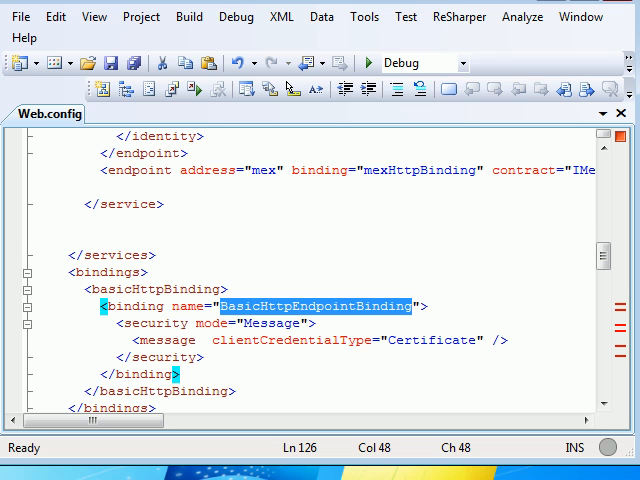
scroll(up, 3)
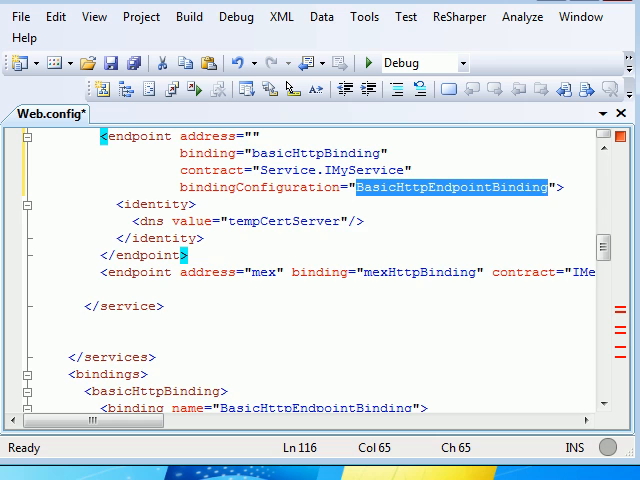
scroll(down, 3)
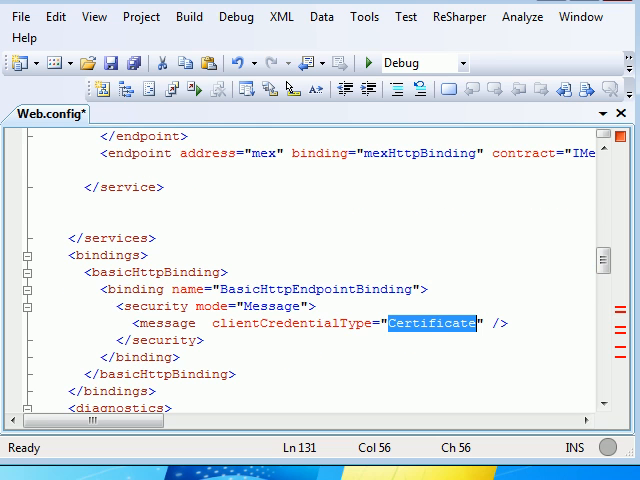
click(27, 255)
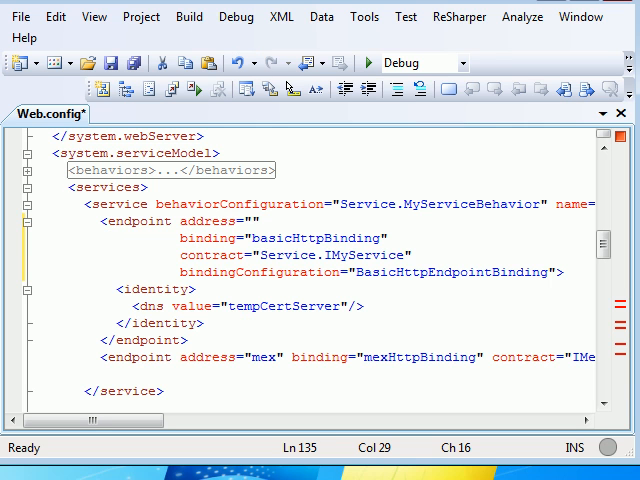
Spread serviceCertificate's LocalMachine, FindBySubjectName, tempCertServer and My attributes onto separate lines.
click(33, 170)
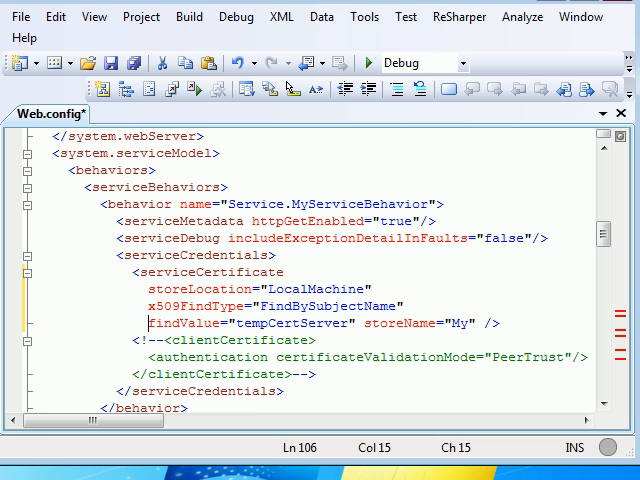
double_click(288, 323)
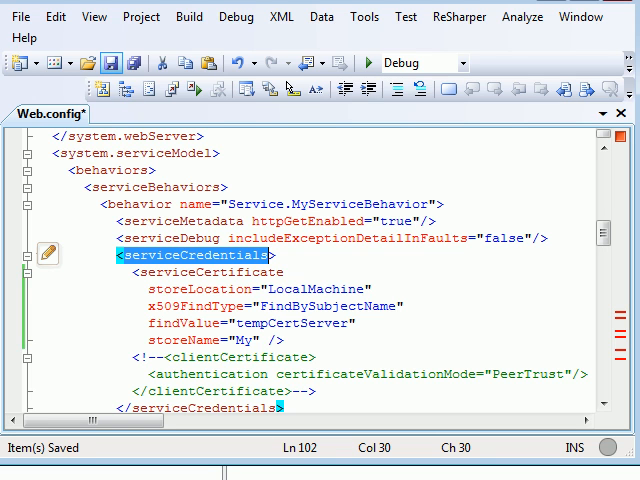
mouse_move(115, 62)
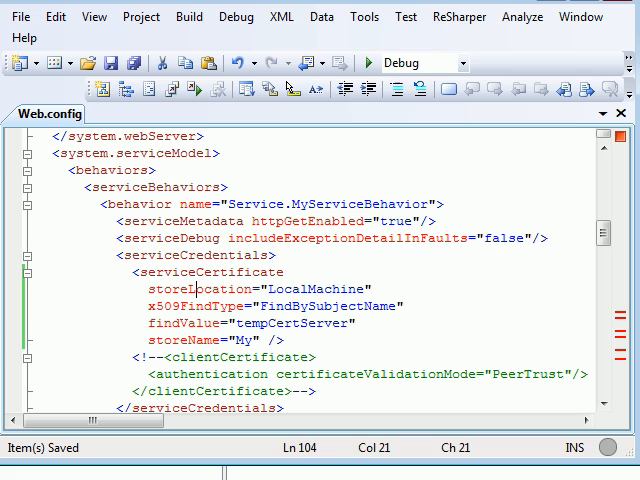
scroll(down, 3)
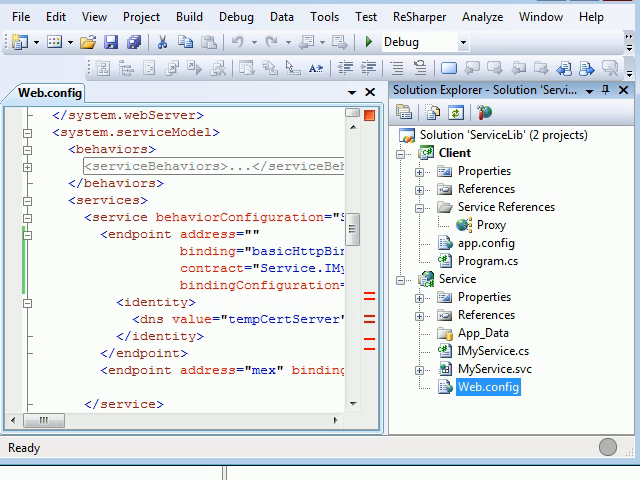
Check the Proxy service reference's actions and open the Client's app.config.
click(490, 225)
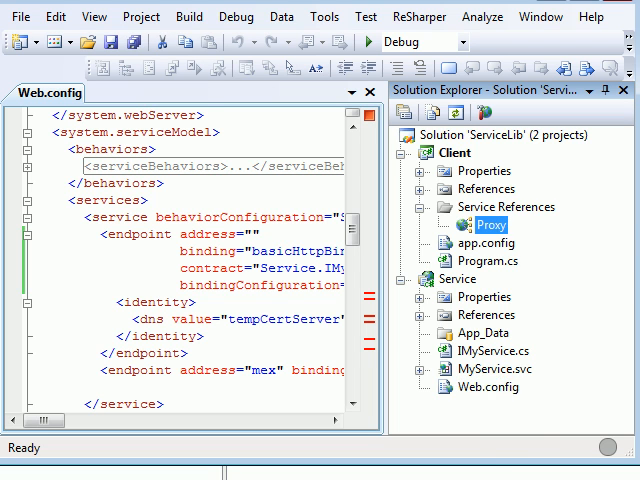
right_click(483, 225)
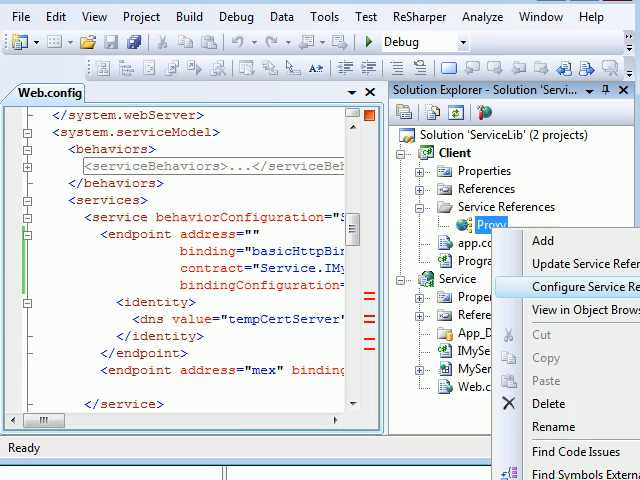
click(570, 288)
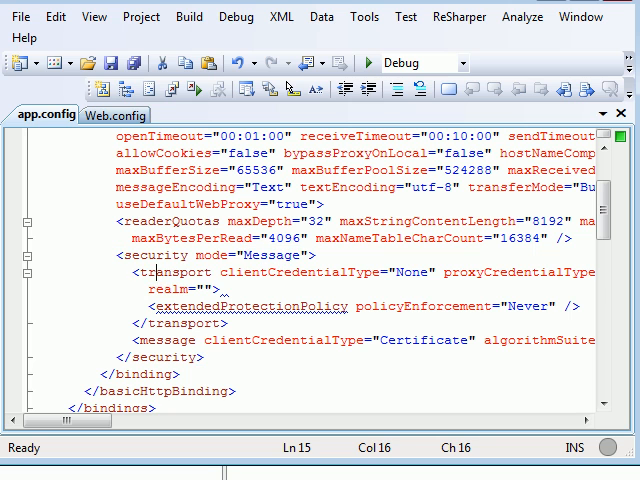
Review app.config's Certificate credentials and tempCertServer identity, then return to Web.config.
double_click(411, 272)
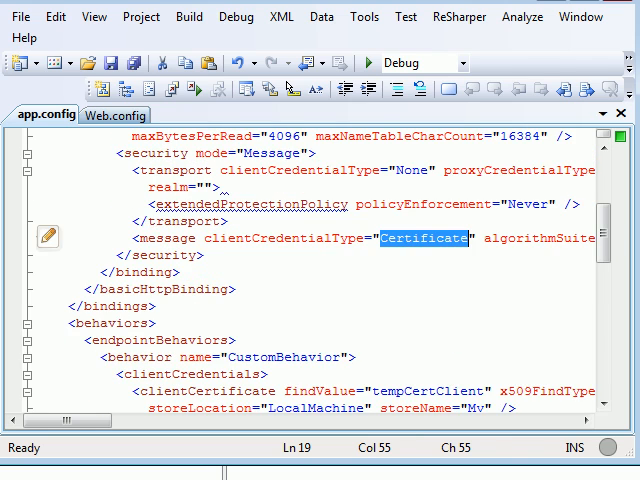
scroll(down, 3)
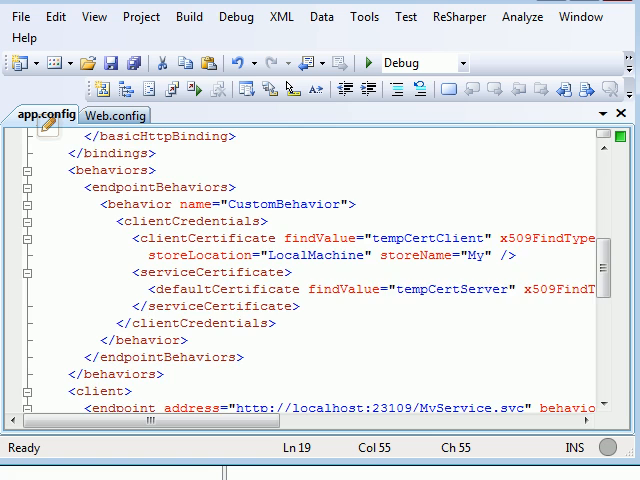
scroll(down, 3)
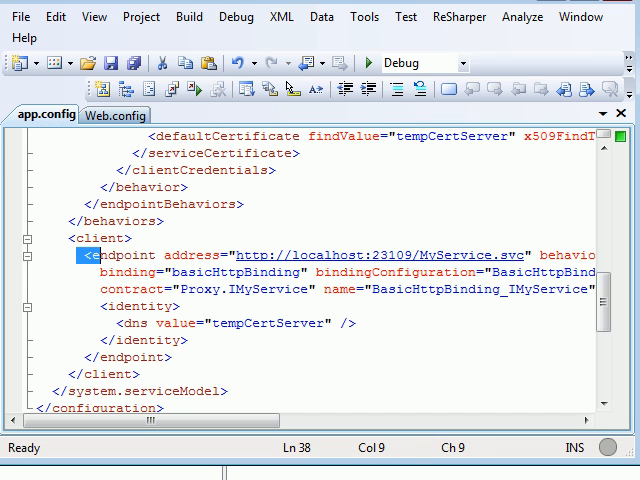
scroll(right, 3)
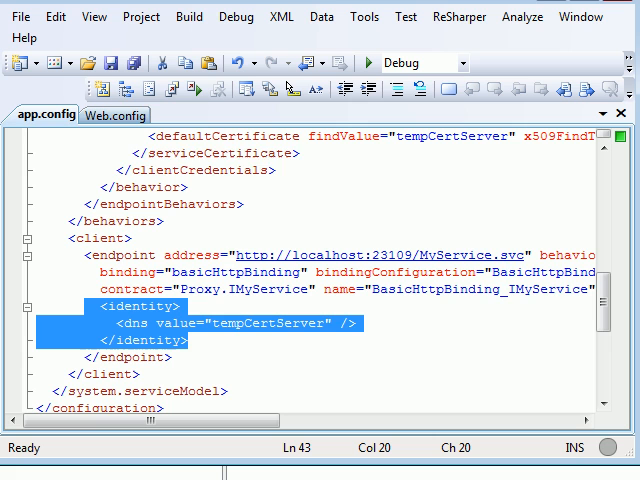
click(115, 114)
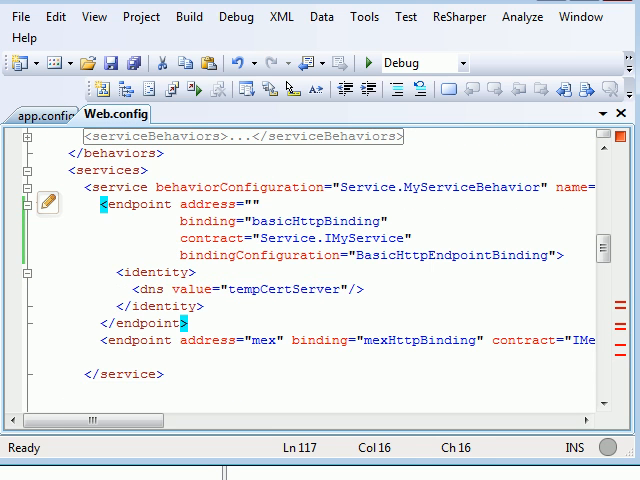
Highlight Web.config's tempCertServer DNS identity and go back to app.config.
drag(117, 271, 203, 305)
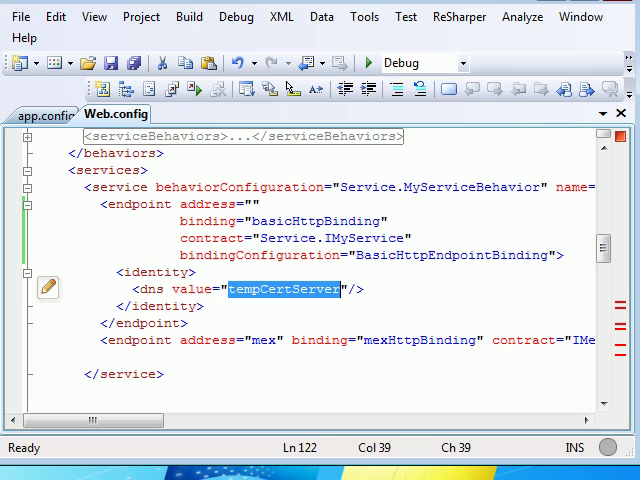
click(45, 114)
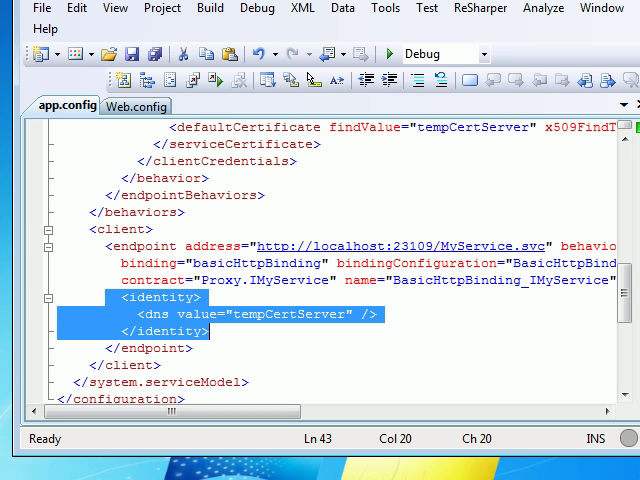
Split clientCertificate and defaultCertificate attributes onto separate lines, then run the client.
double_click(287, 314)
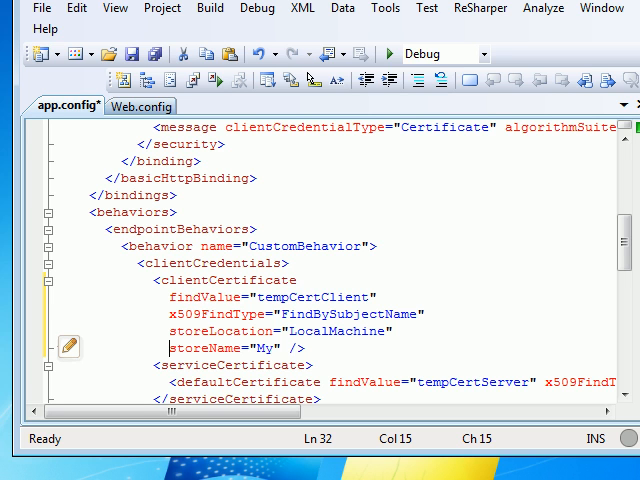
double_click(205, 297)
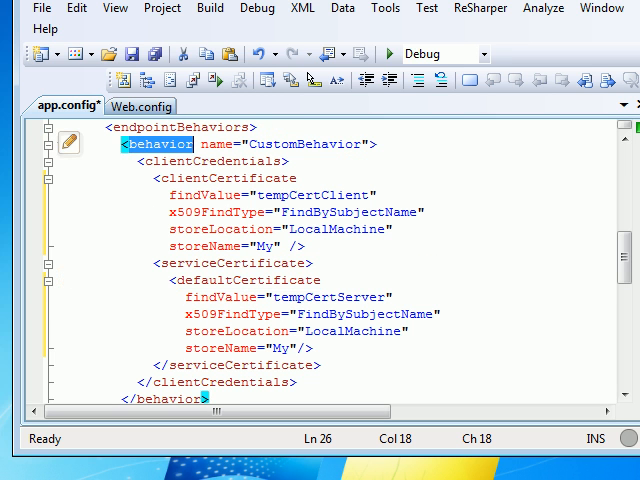
scroll(down, 3)
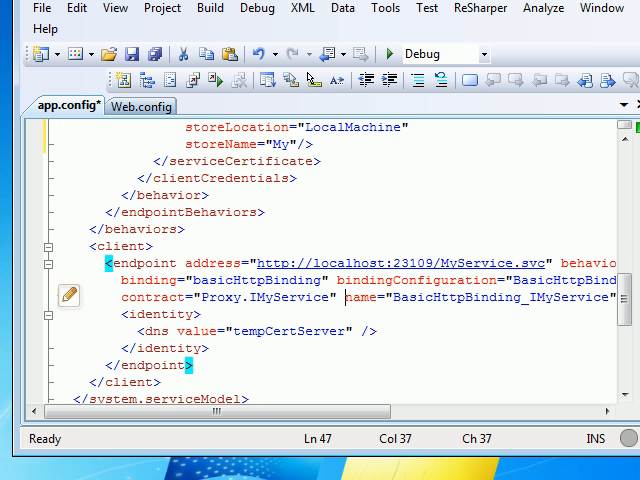
key(Enter)
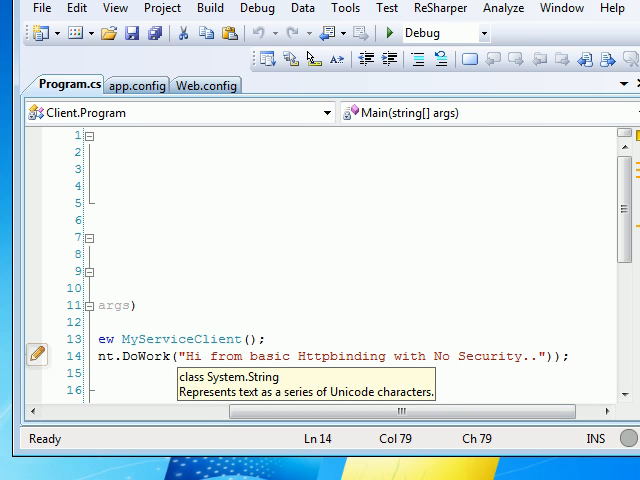
Reformat the client endpoint with behaviorConfiguration CustomBehavior and save app.config.
text(Mess)
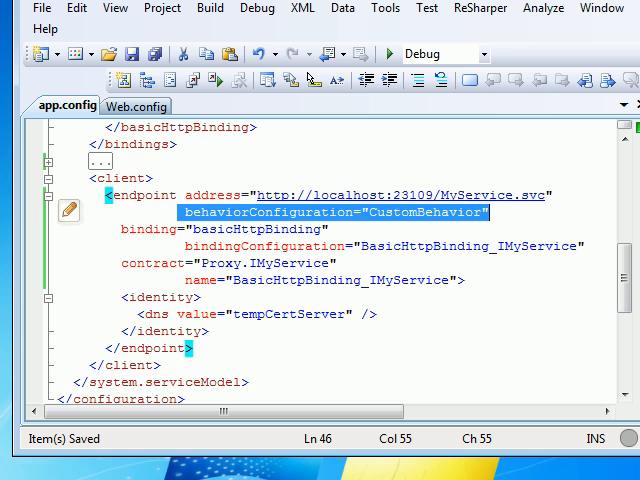
Start the client that creates MyServiceClient and prints DoWork's result.
key(Delete)
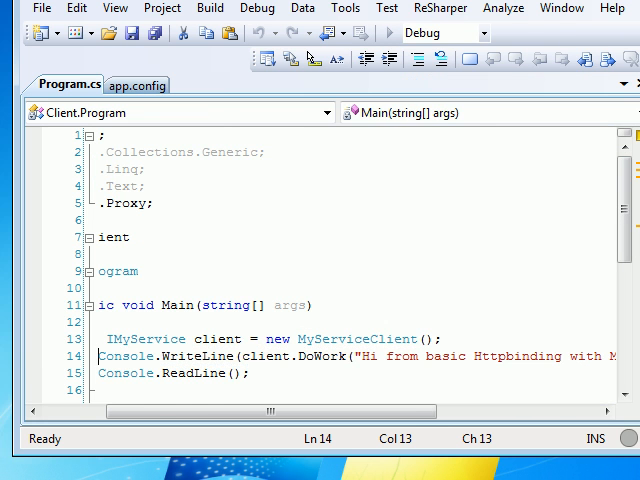
Stop the client and comment out the serviceCertificate block in app.config.
click(137, 84)
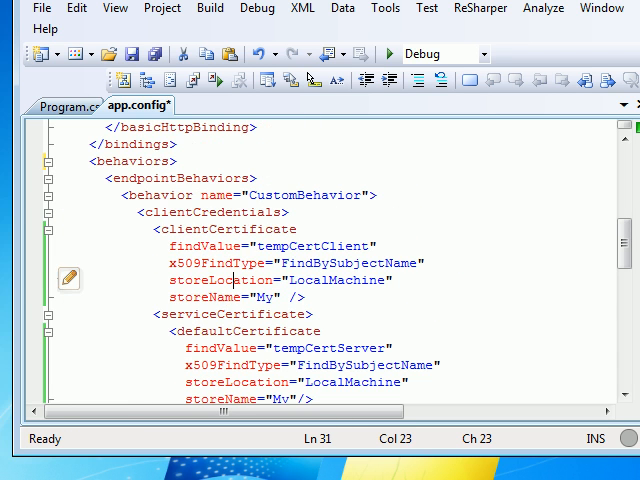
drag(144, 229, 315, 297)
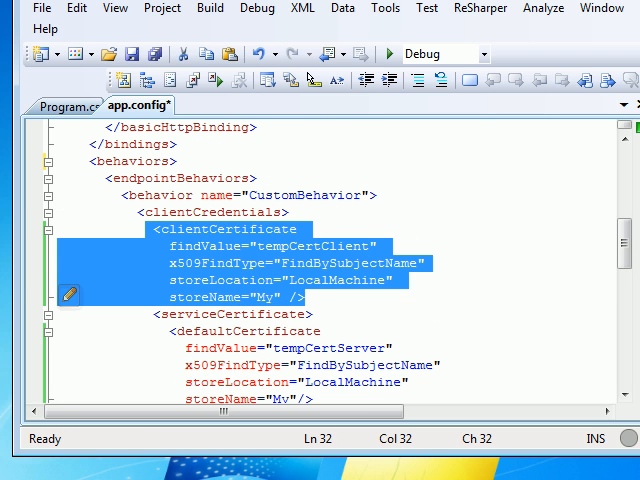
scroll(down, 3)
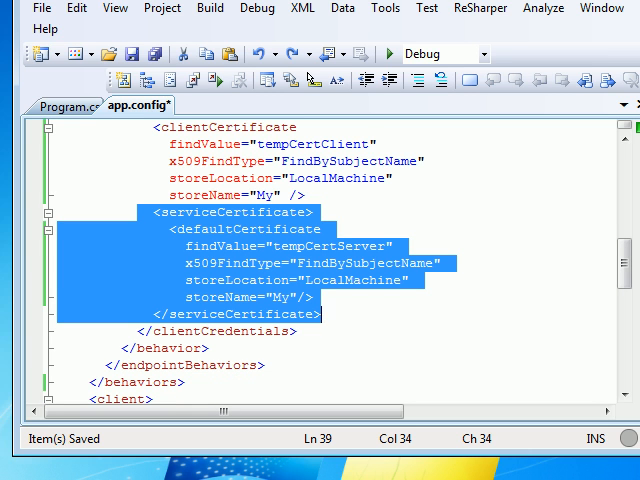
key(Ctrl+K Ctrl+C)
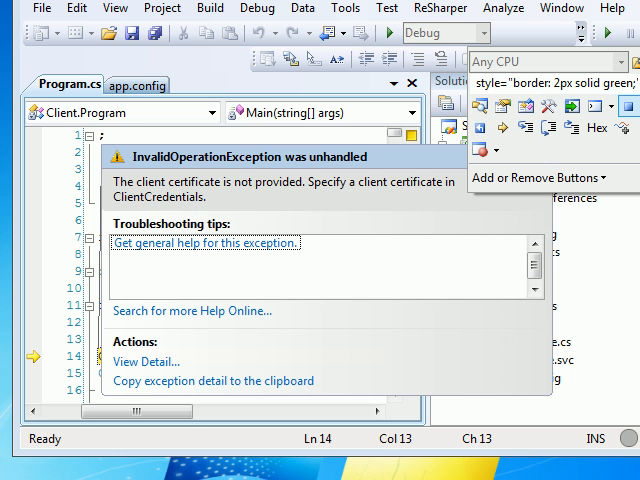
Dismiss the 'client certificate is not provided' exception and stop debugging the client.
click(137, 85)
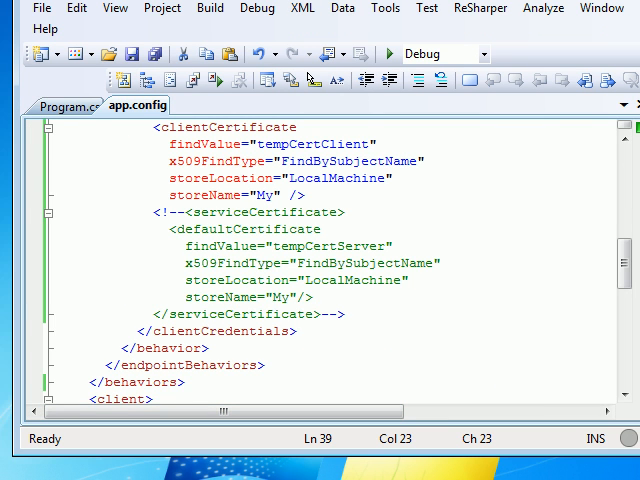
scroll(down, 3)
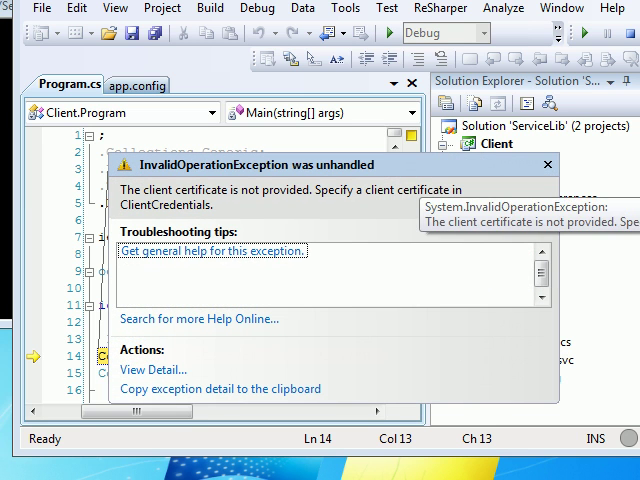
click(545, 164)
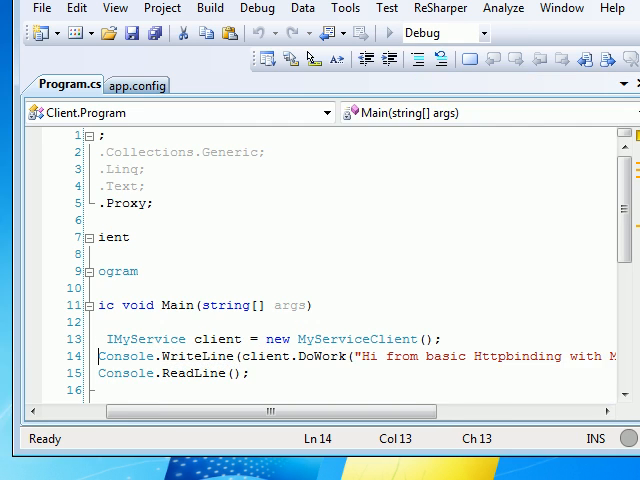
click(137, 85)
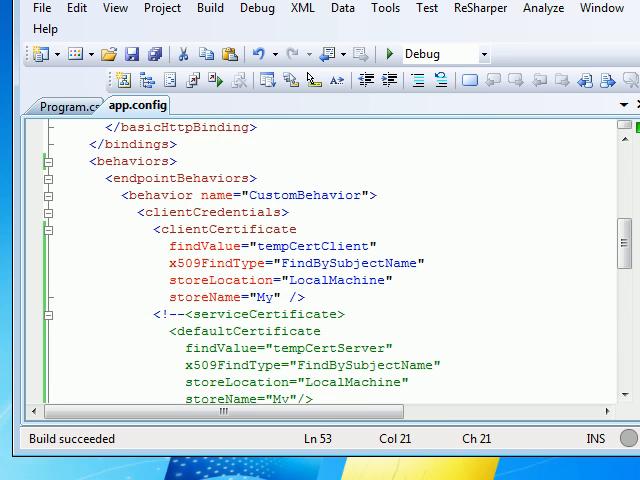
mouse_move(388, 53)
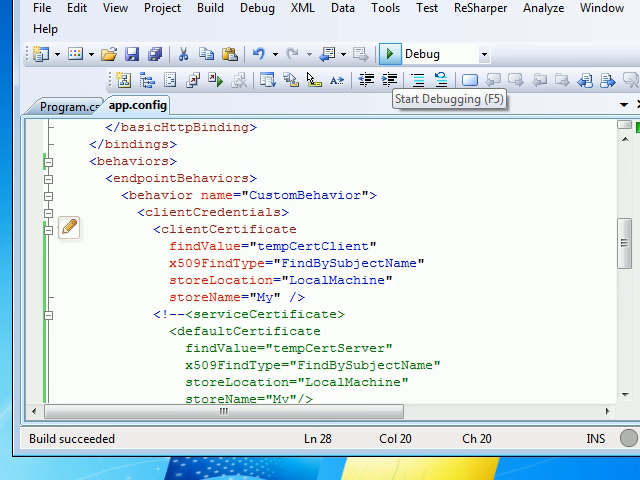
Run the client, restore the commented <serviceCertificate> block, rerun, then stop debugging.
click(384, 53)
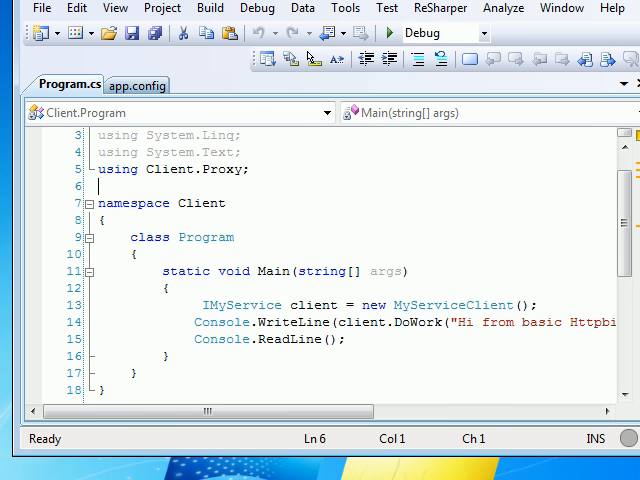
click(137, 84)
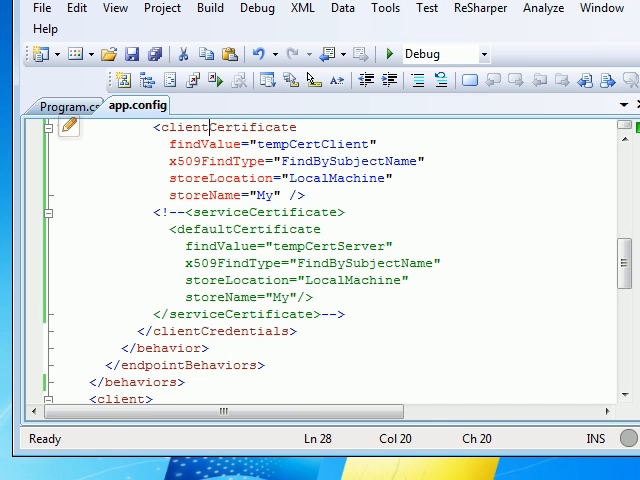
drag(154, 211, 366, 314)
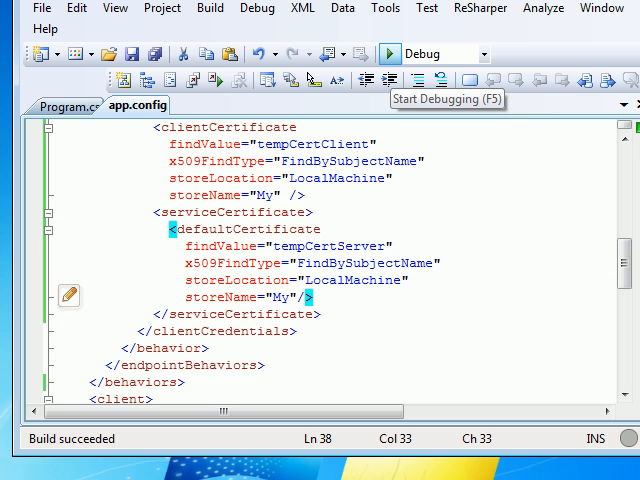
click(387, 53)
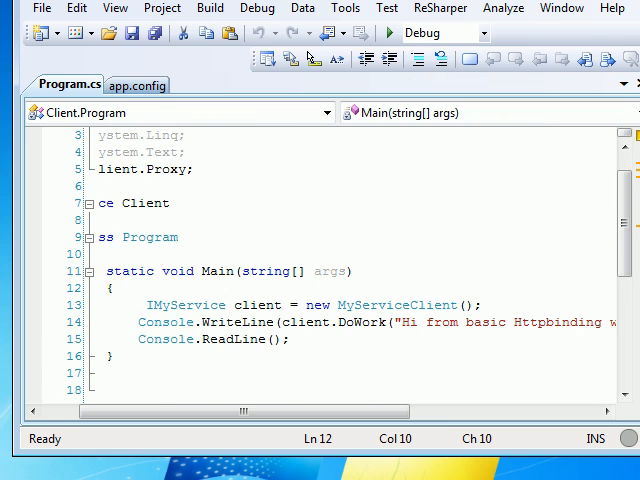
click(137, 85)
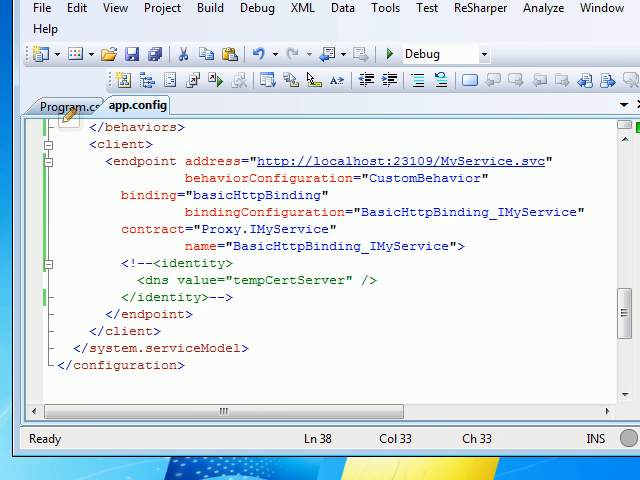